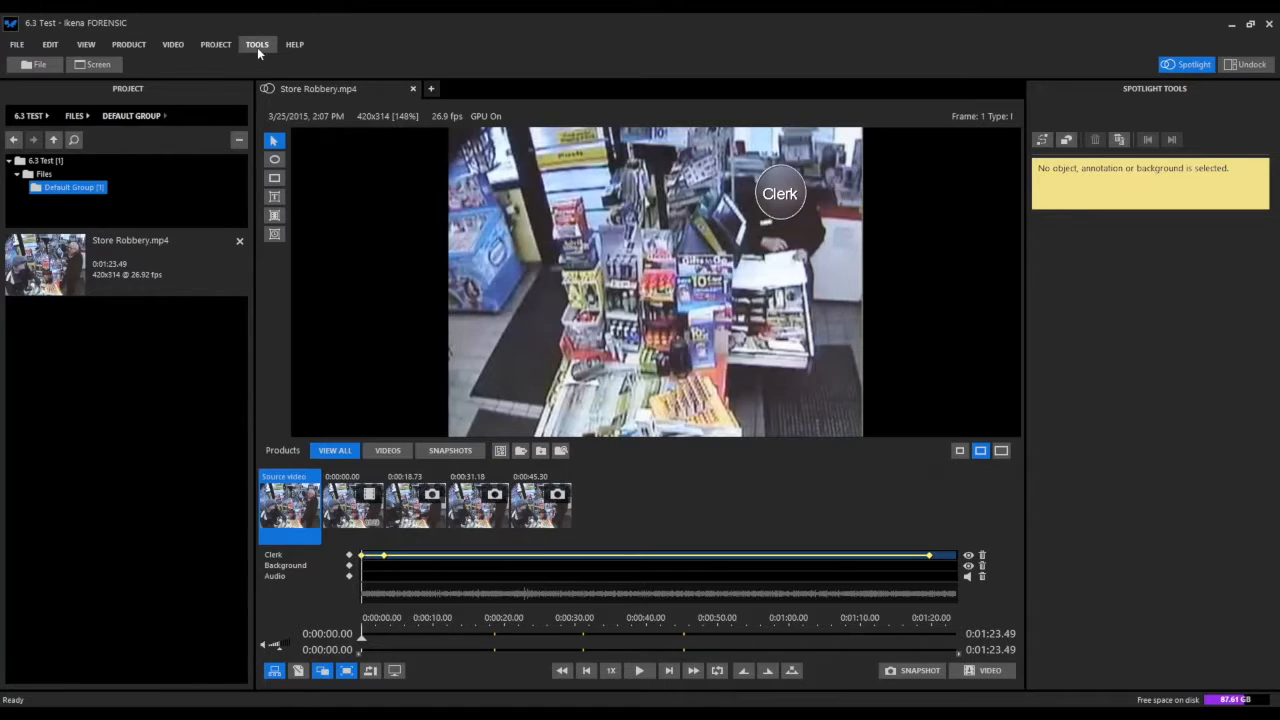
Show the Tools menu's report and export options over the Store Robbery.mp4 project.
click(256, 44)
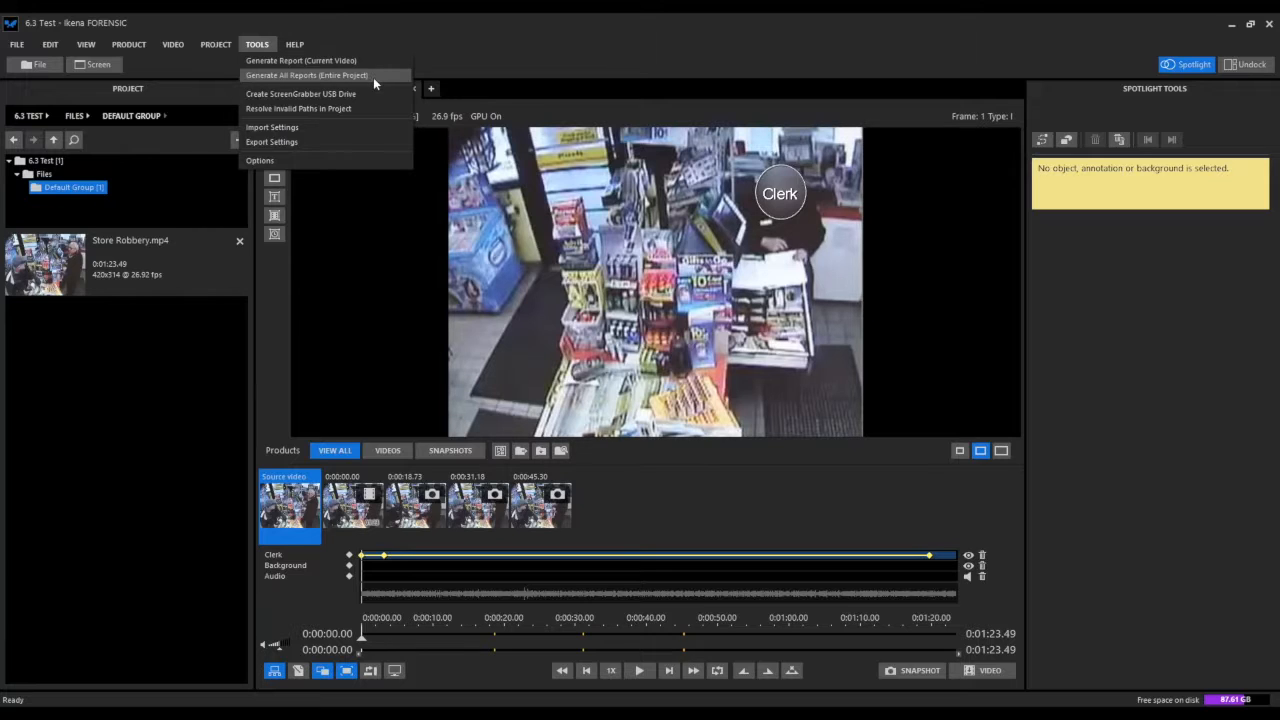
mouse_move(364, 82)
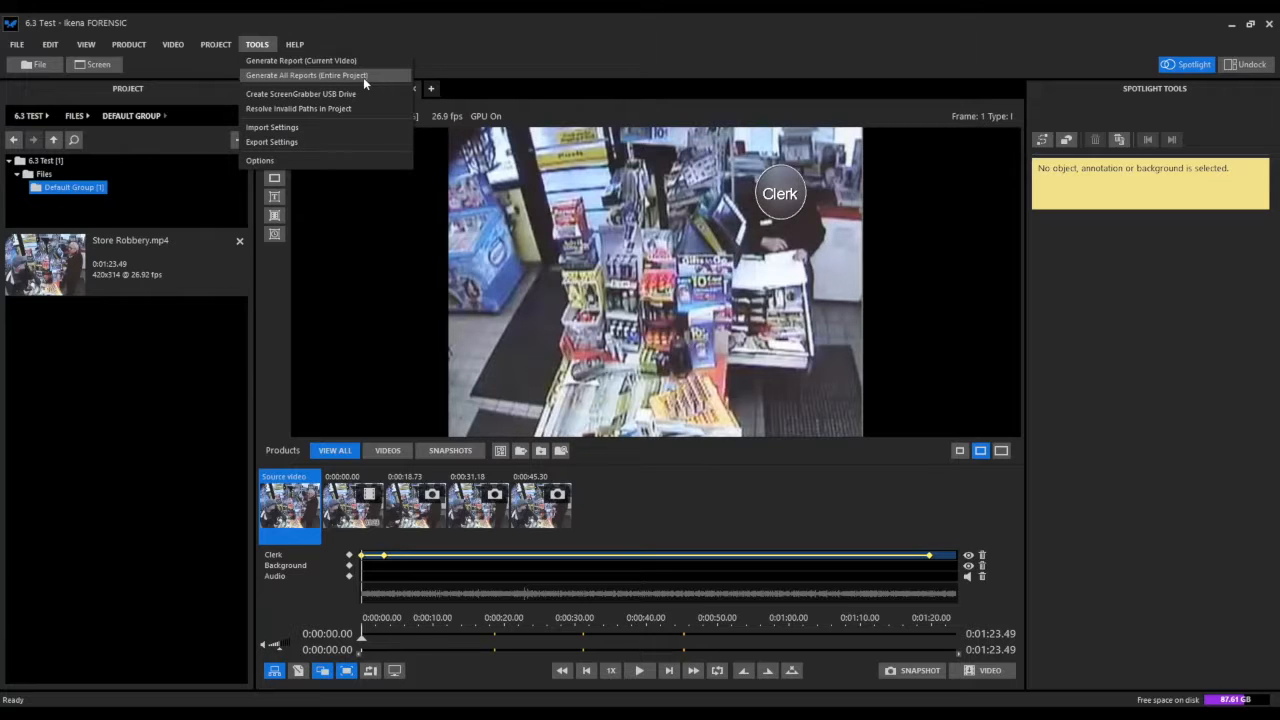
mouse_move(374, 80)
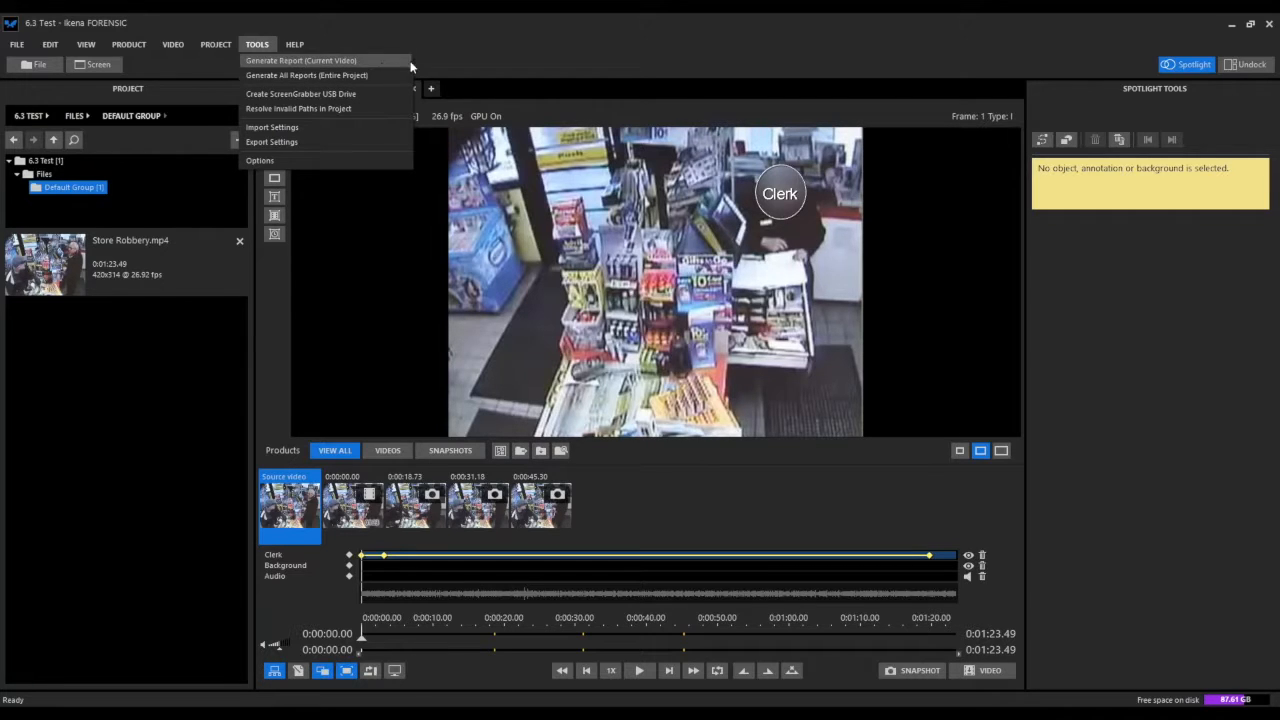
mouse_move(436, 86)
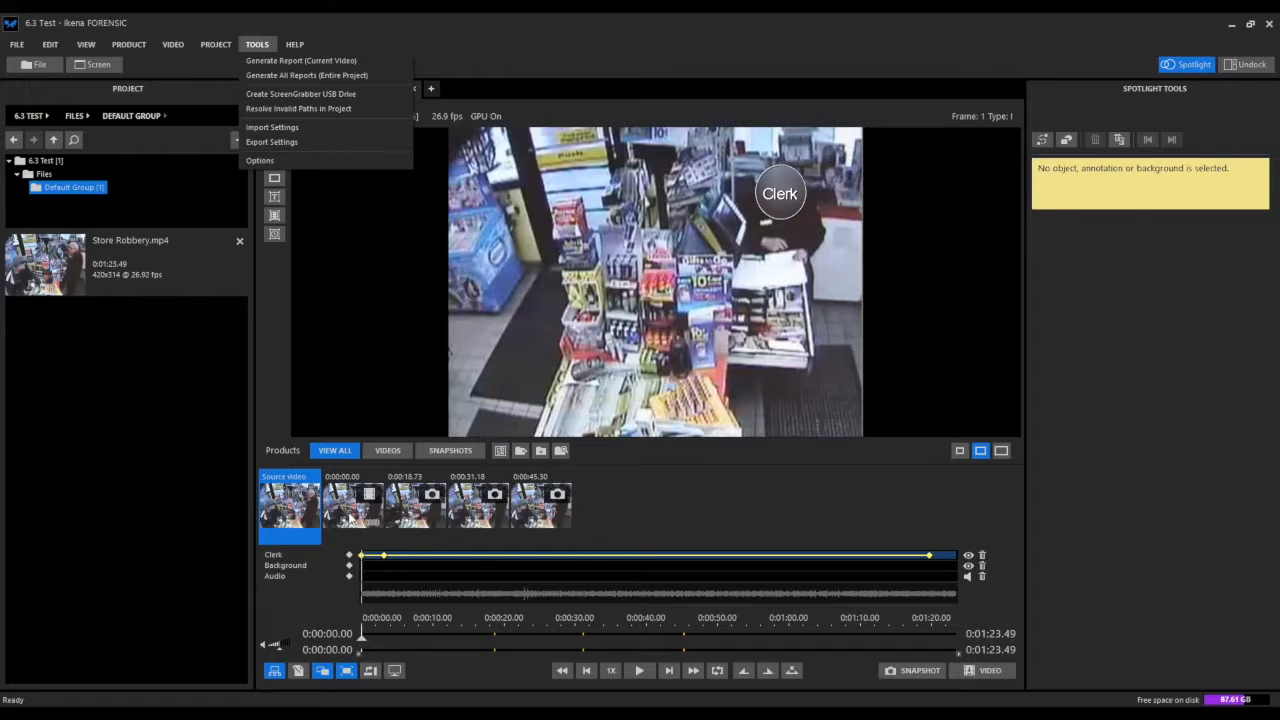
mouse_move(344, 504)
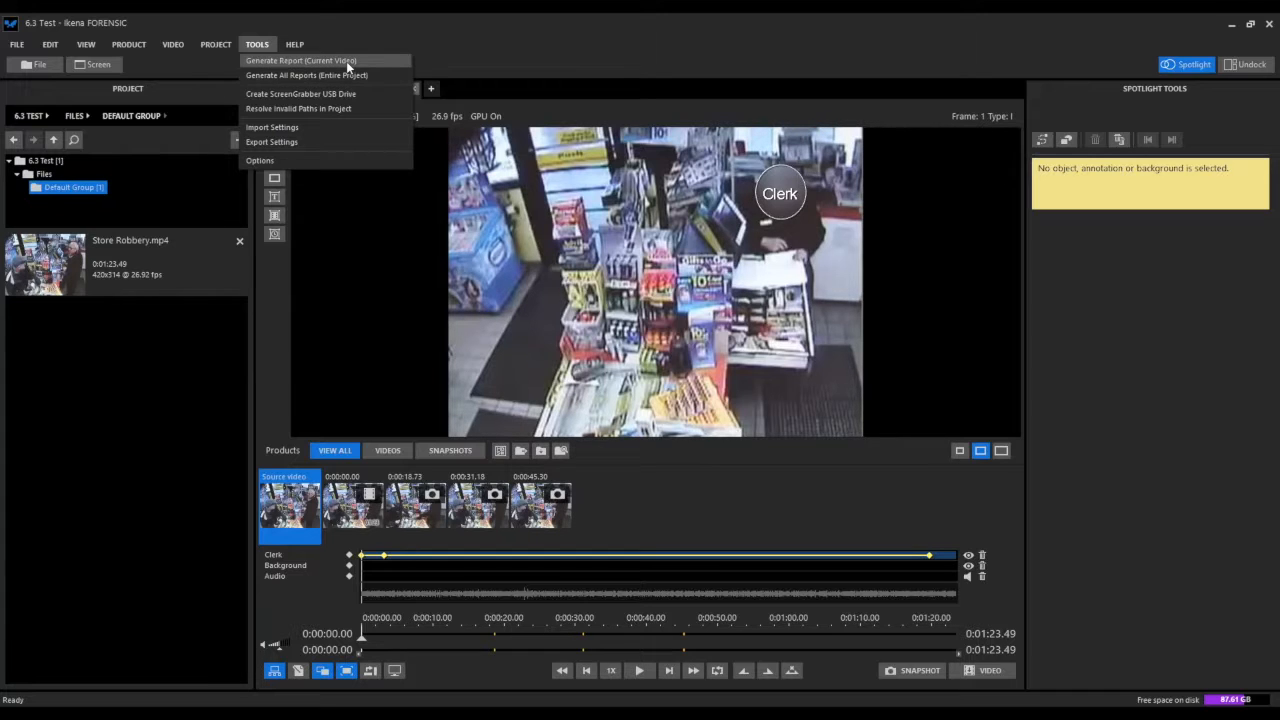
Generate the current-video report and save it to the Desktop as Report.rtf, replacing the old file.
click(300, 60)
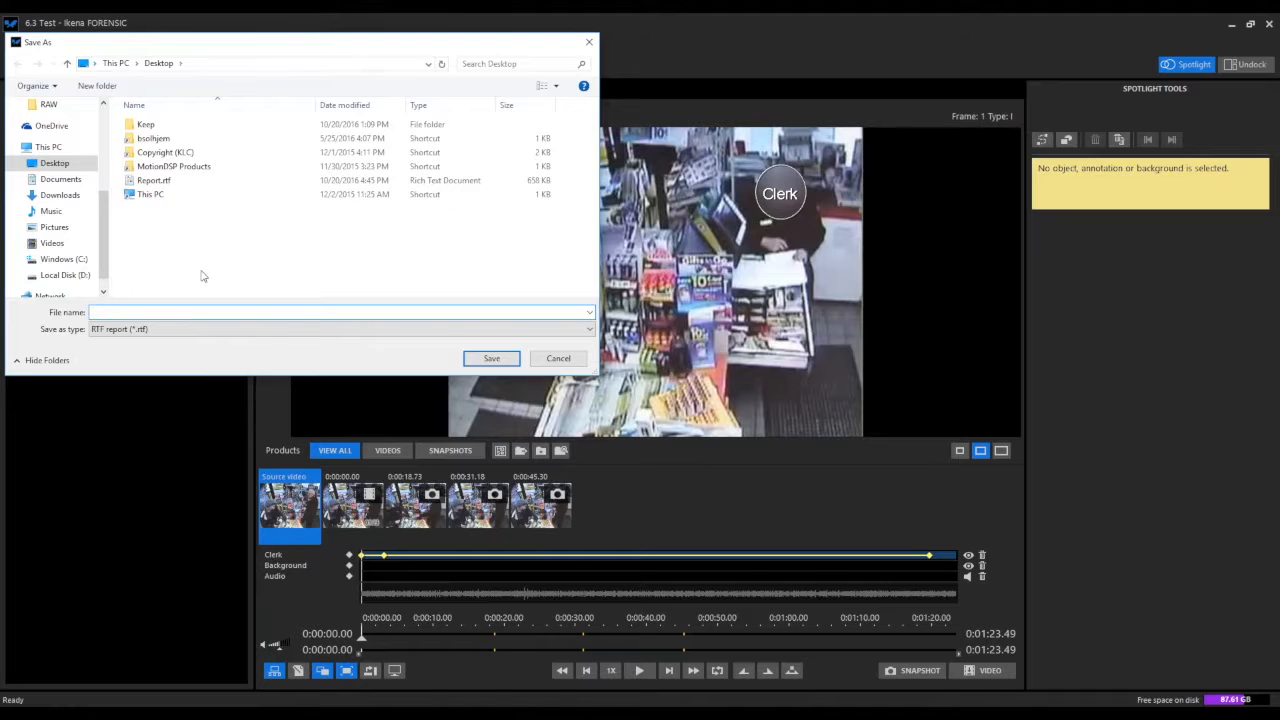
click(154, 180)
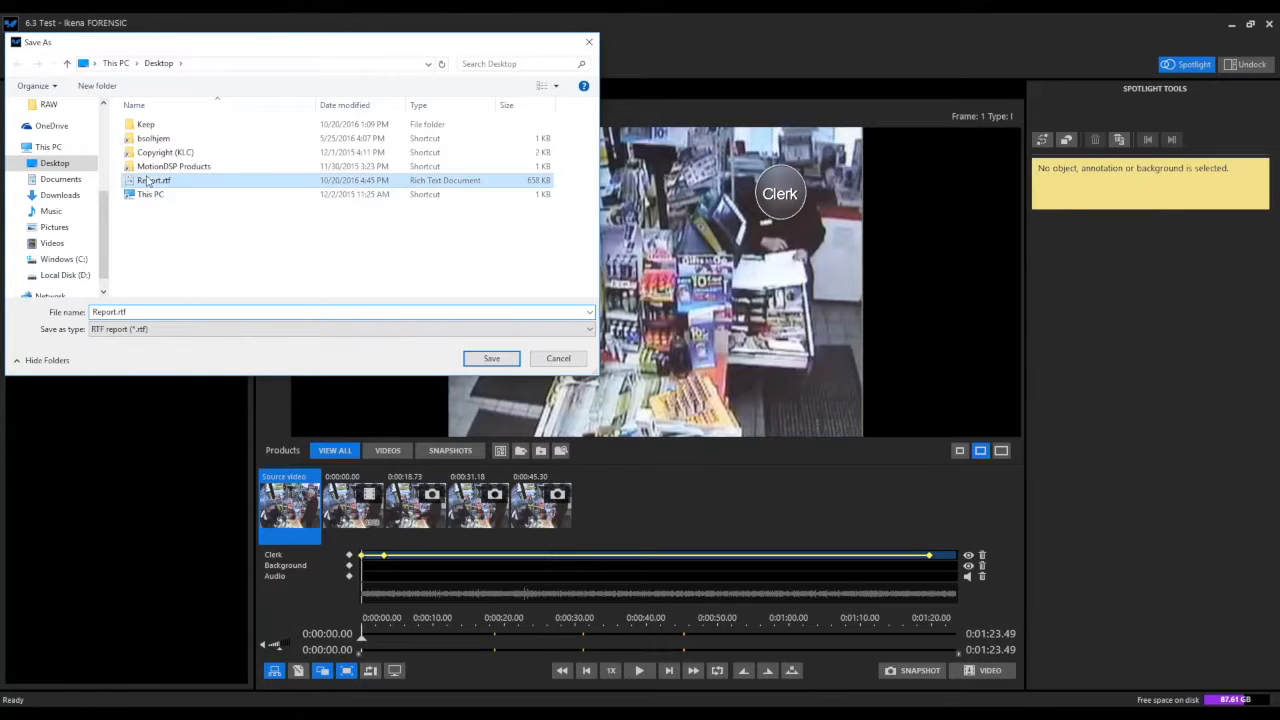
click(492, 358)
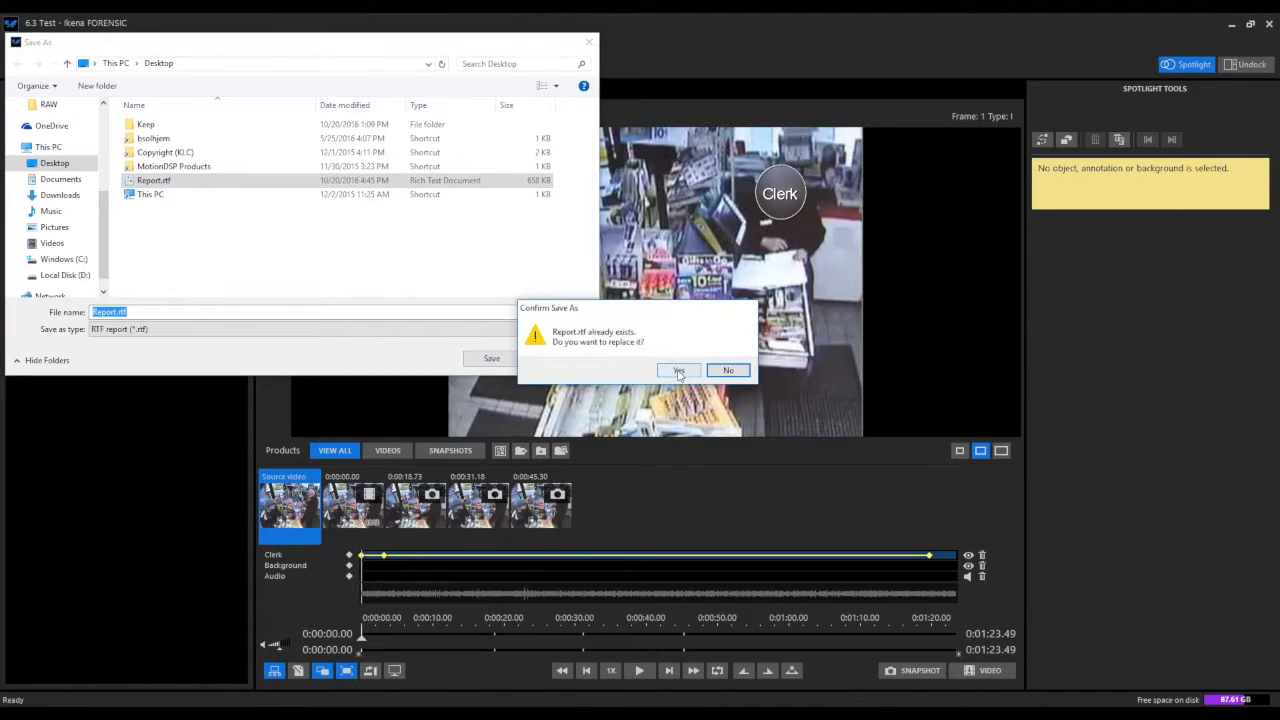
click(678, 370)
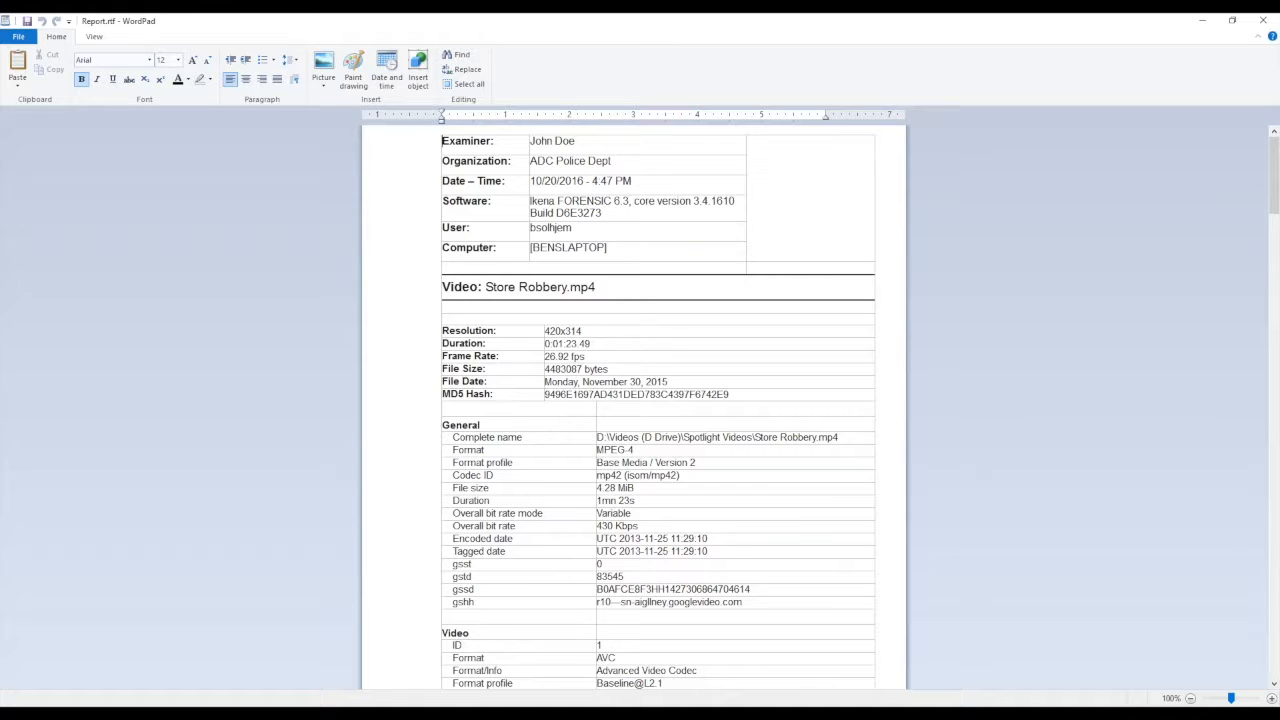
Scroll the report past frame rate, file size and MD5 hash down to the Clerk Spotlight Settings.
scroll(down, 3)
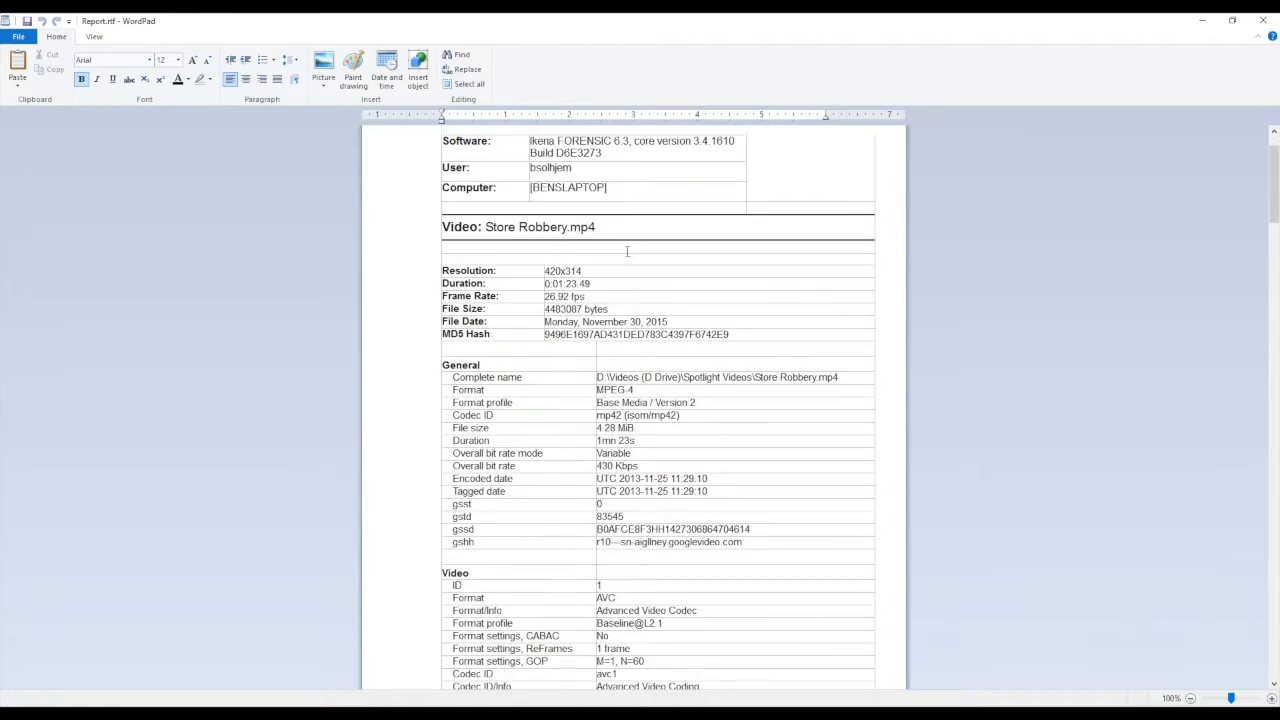
scroll(down, 3)
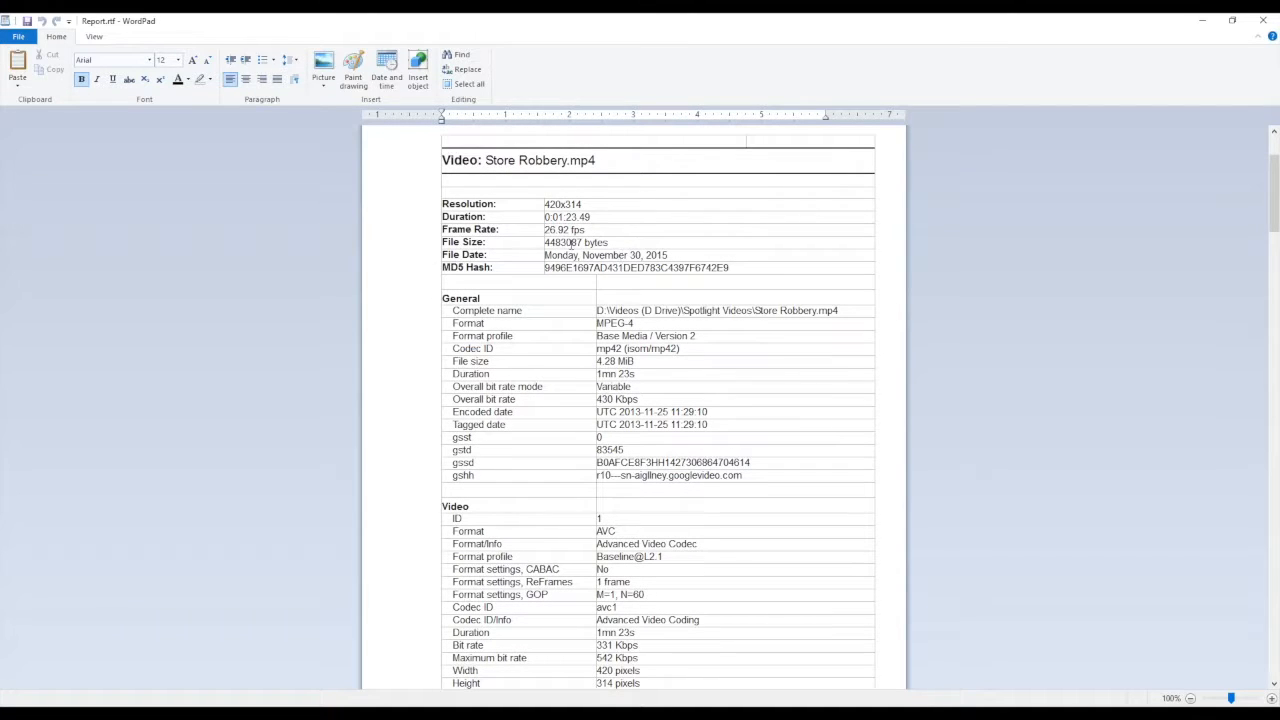
scroll(down, 3)
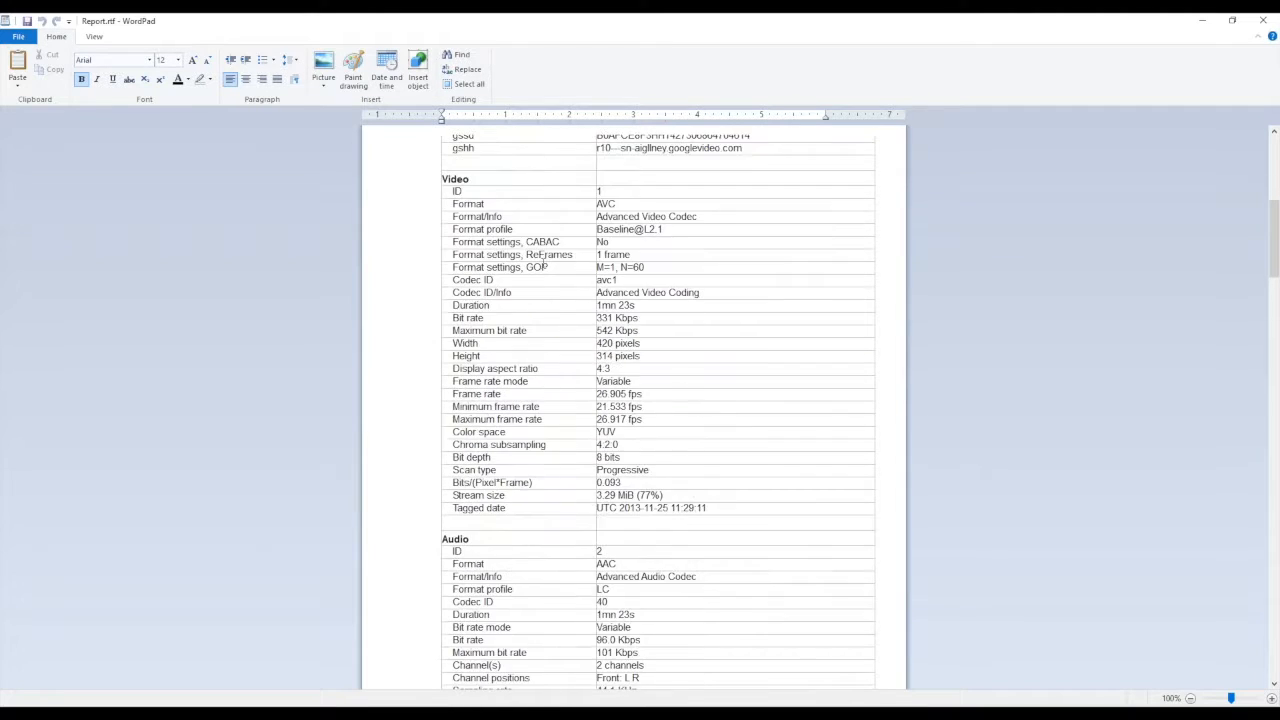
scroll(down, 3)
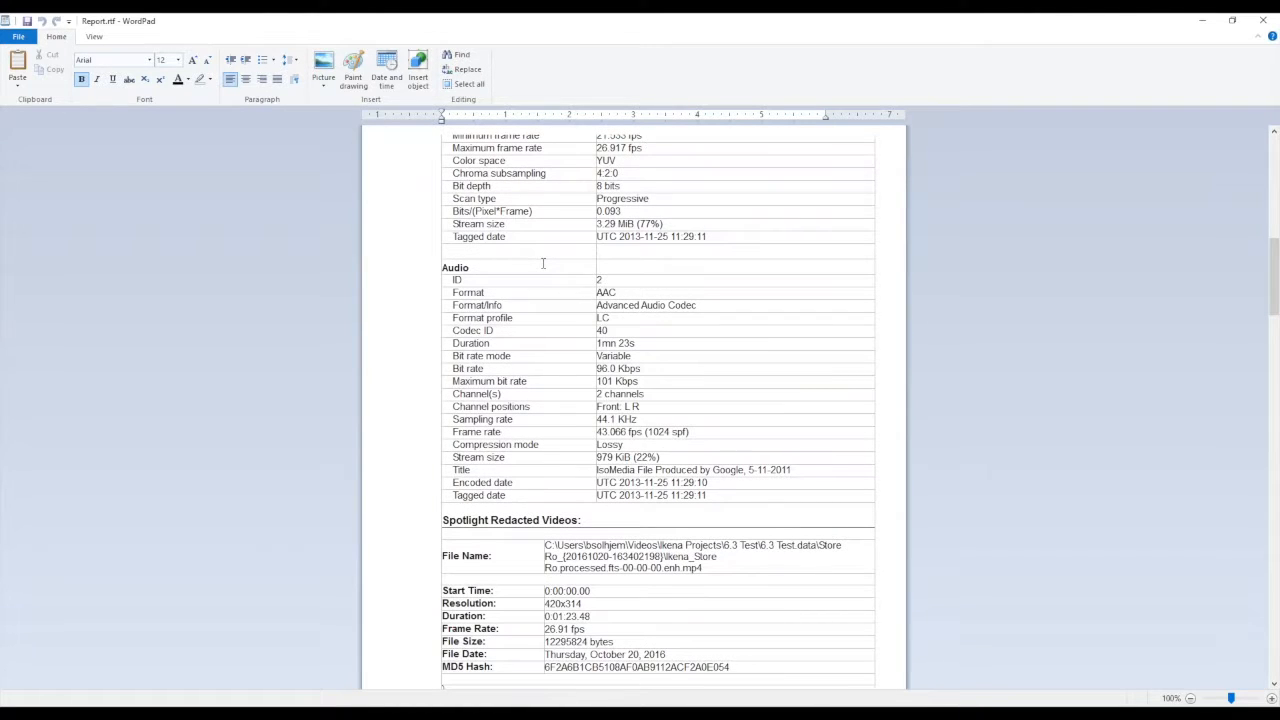
scroll(down, 3)
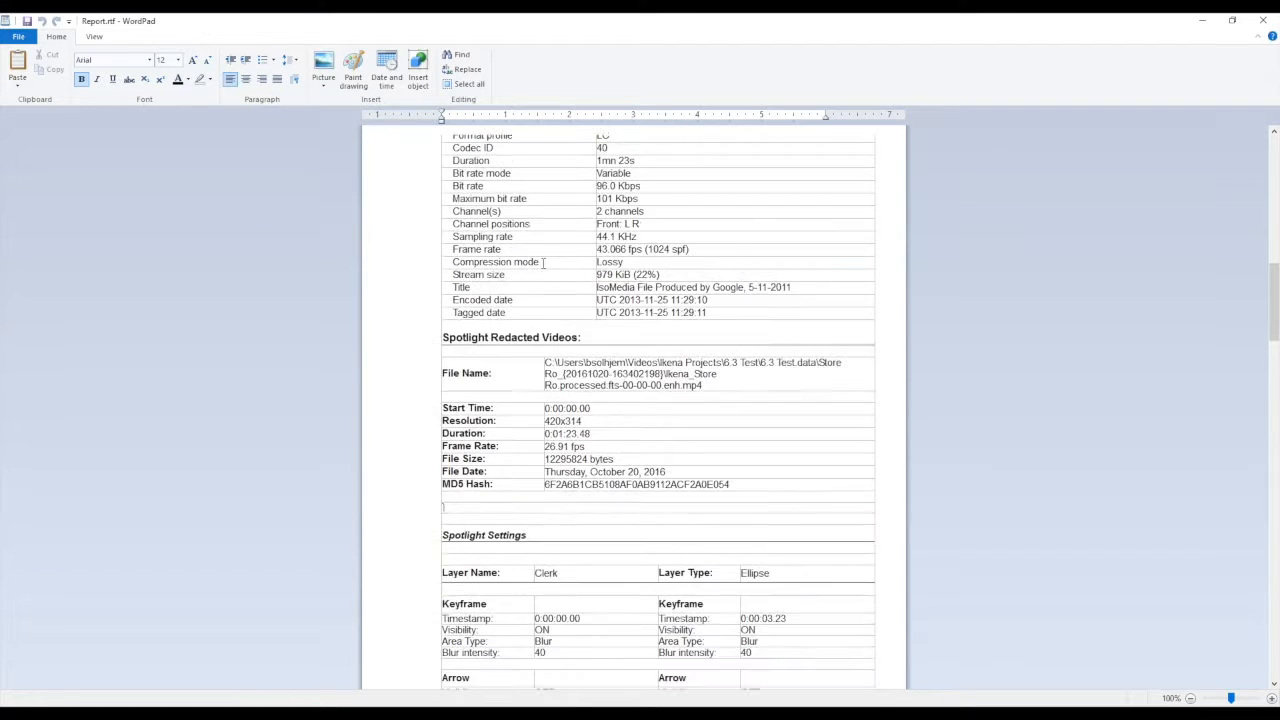
scroll(down, 3)
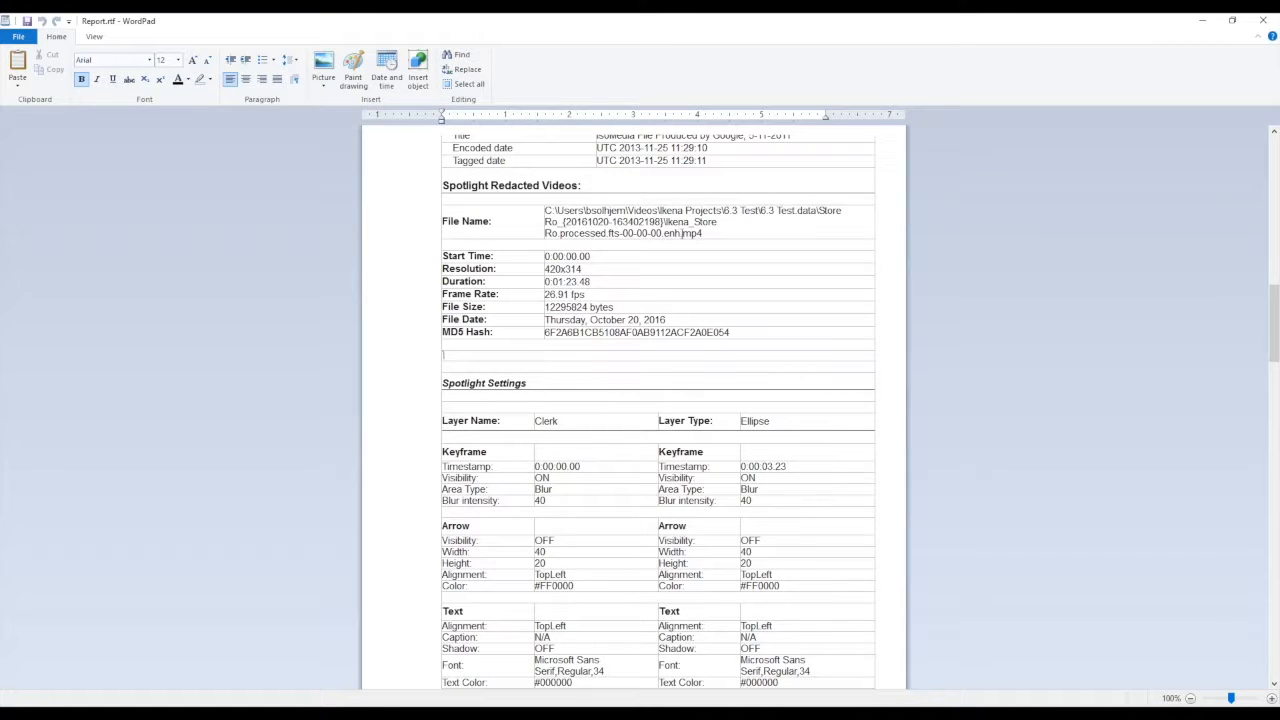
scroll(down, 3)
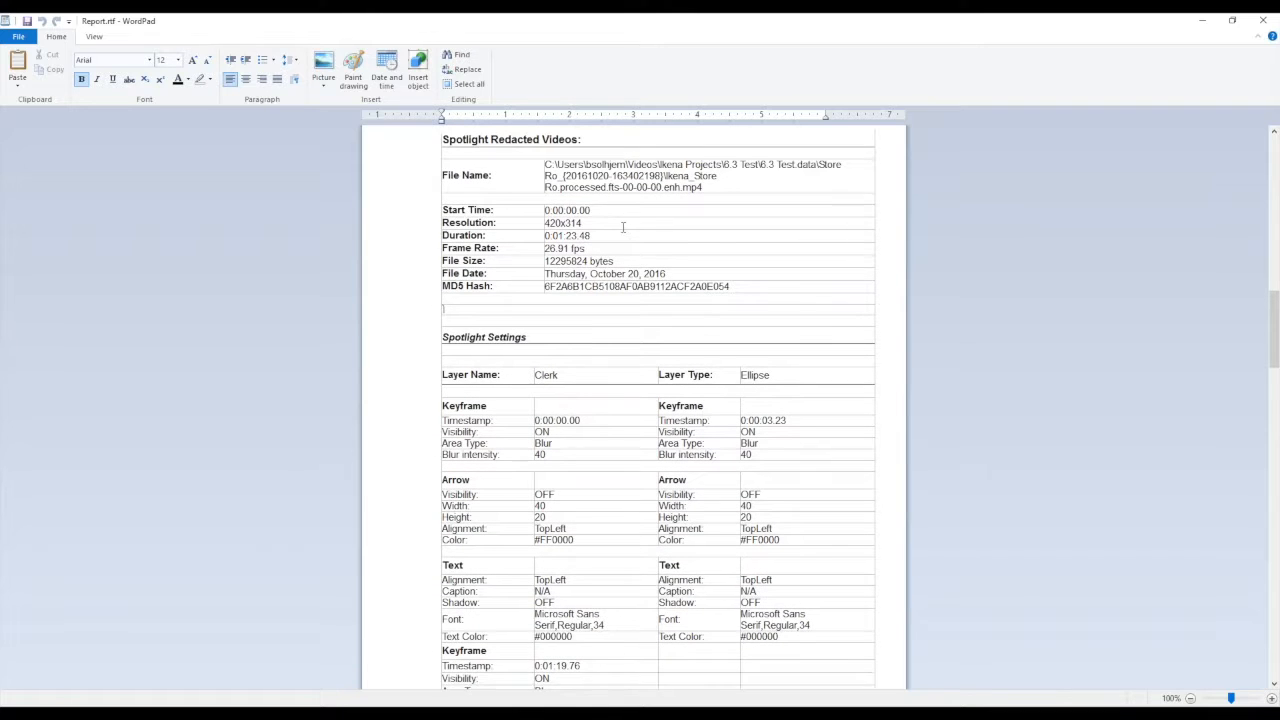
scroll(down, 3)
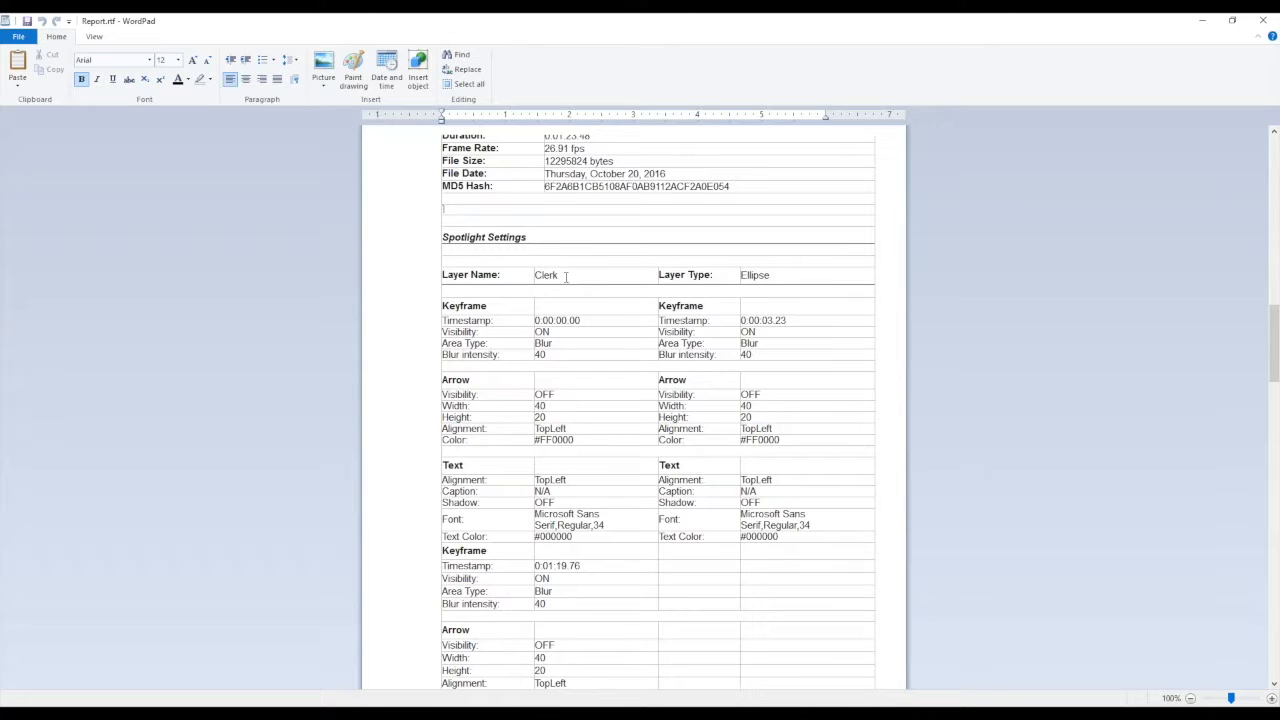
scroll(down, 3)
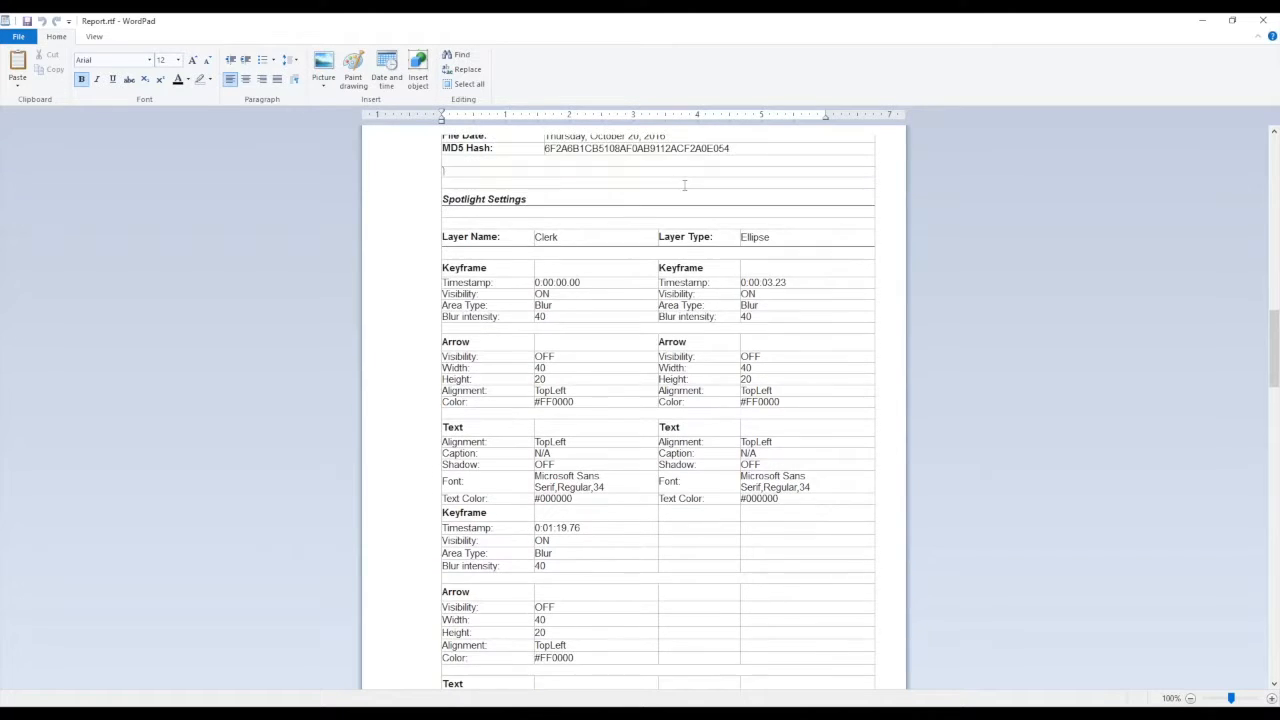
scroll(down, 3)
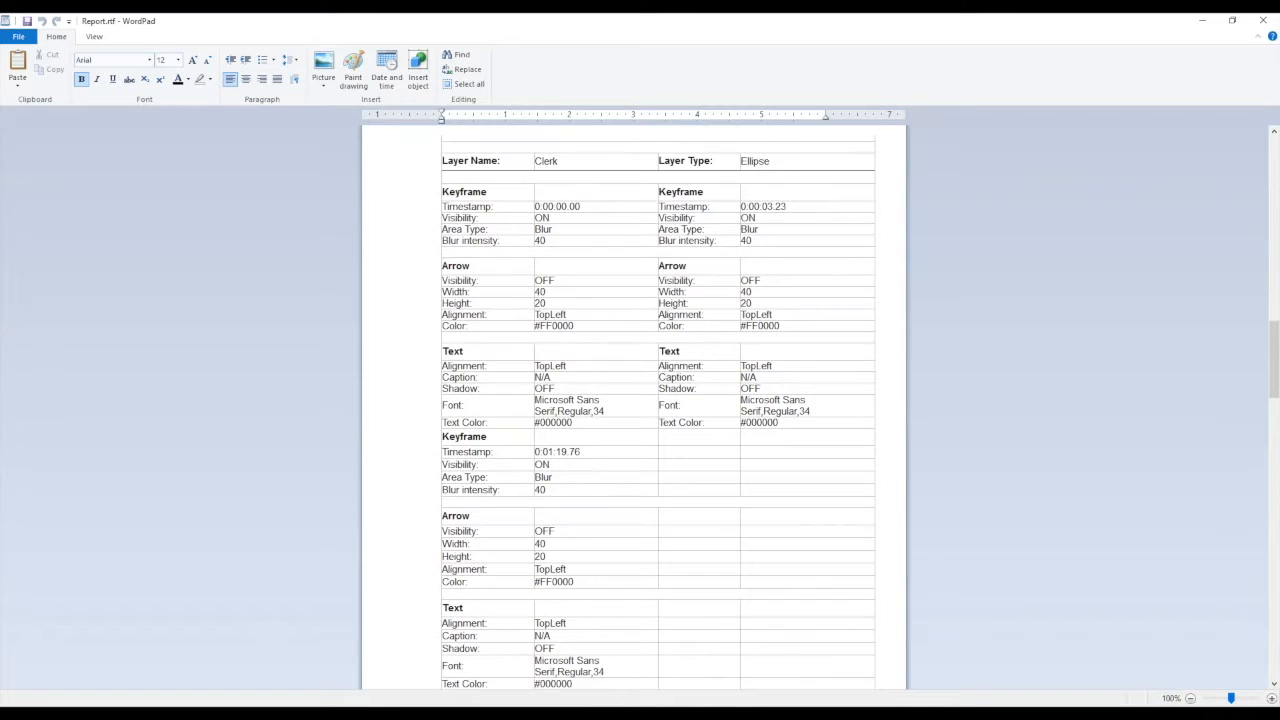
scroll(down, 3)
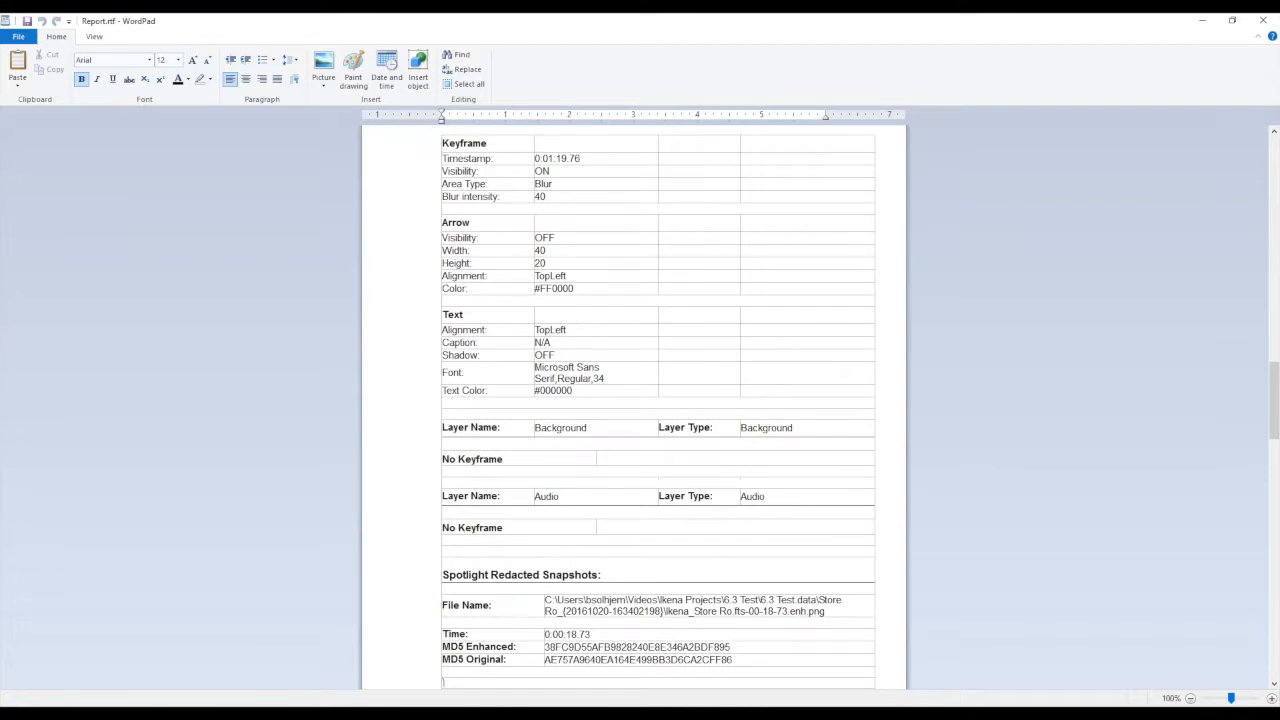
scroll(down, 3)
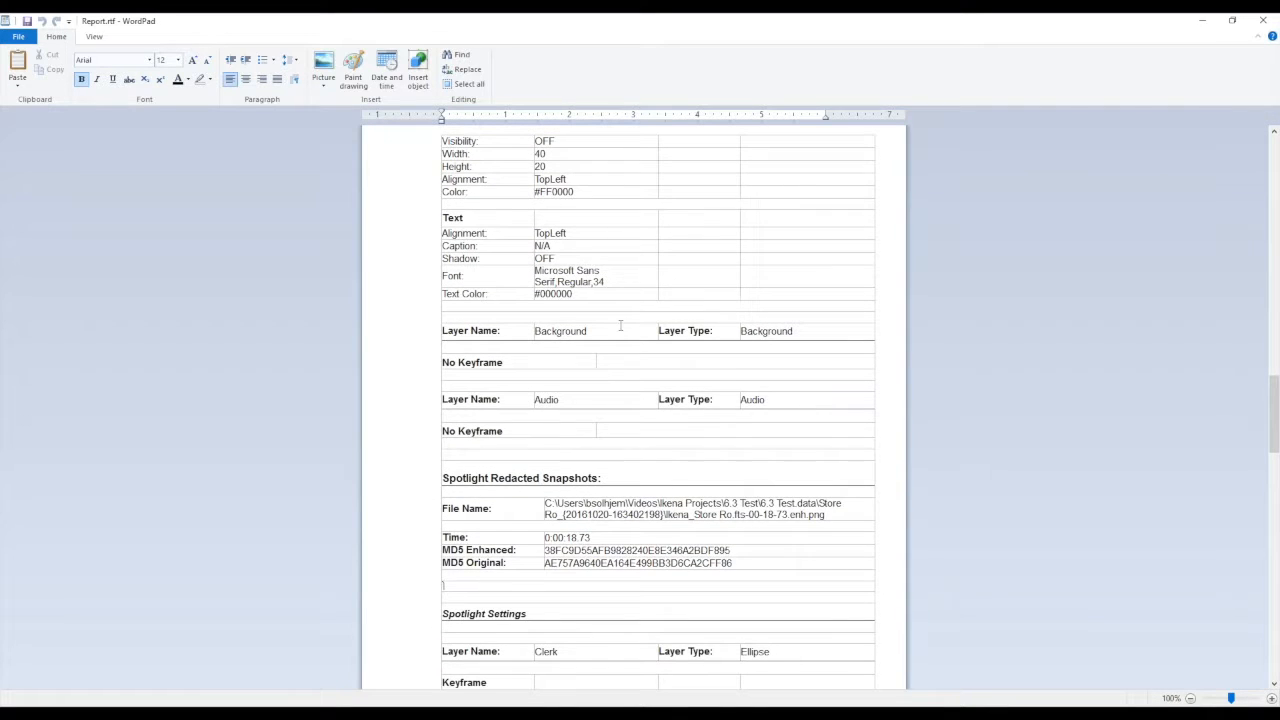
scroll(down, 3)
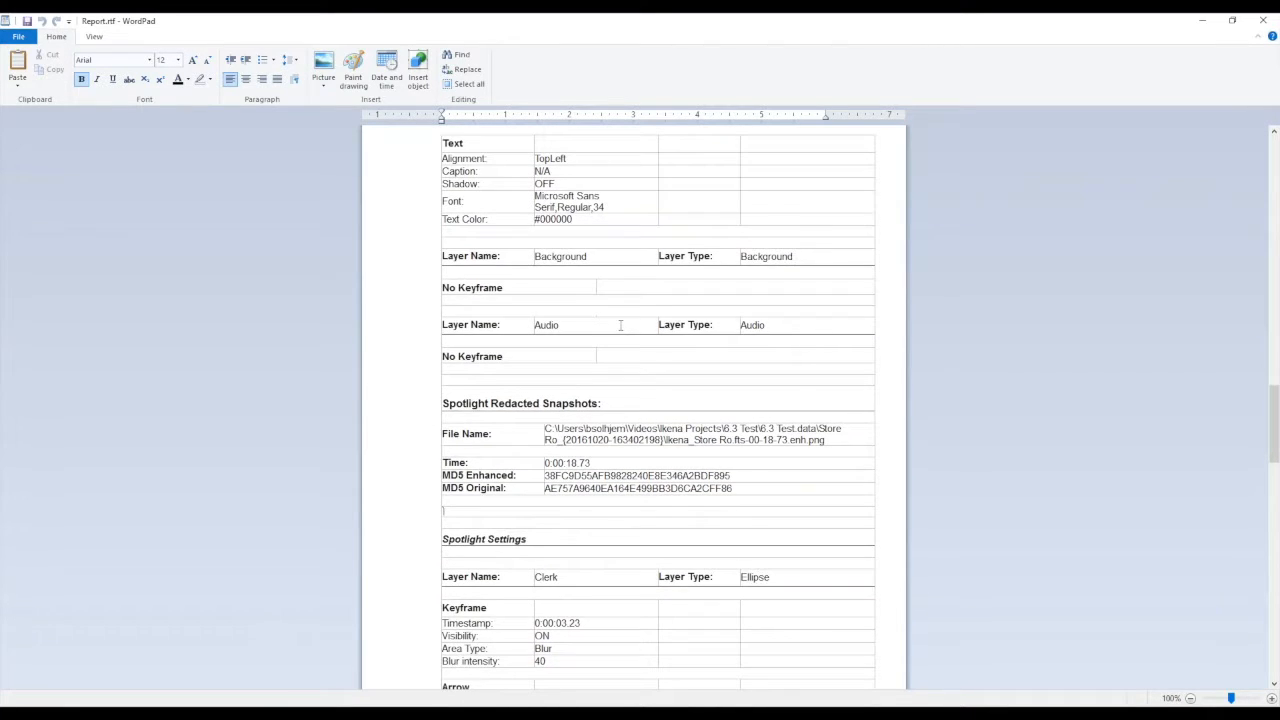
scroll(down, 3)
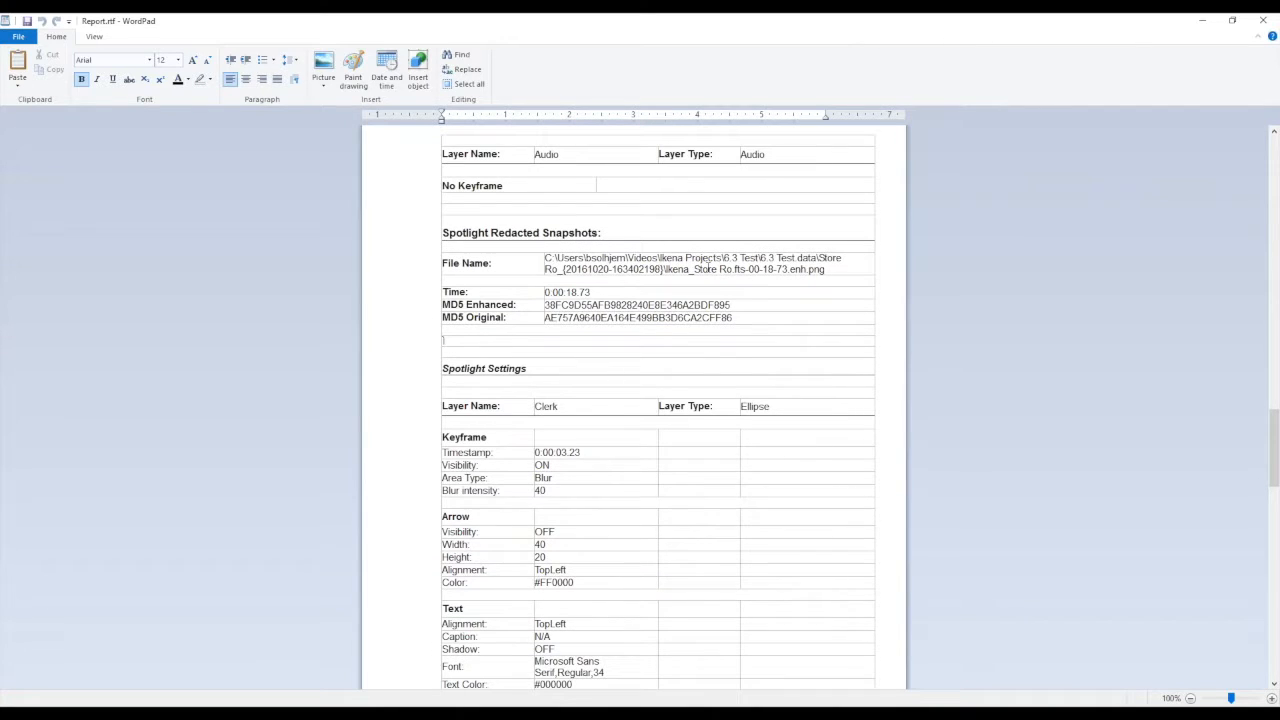
scroll(down, 3)
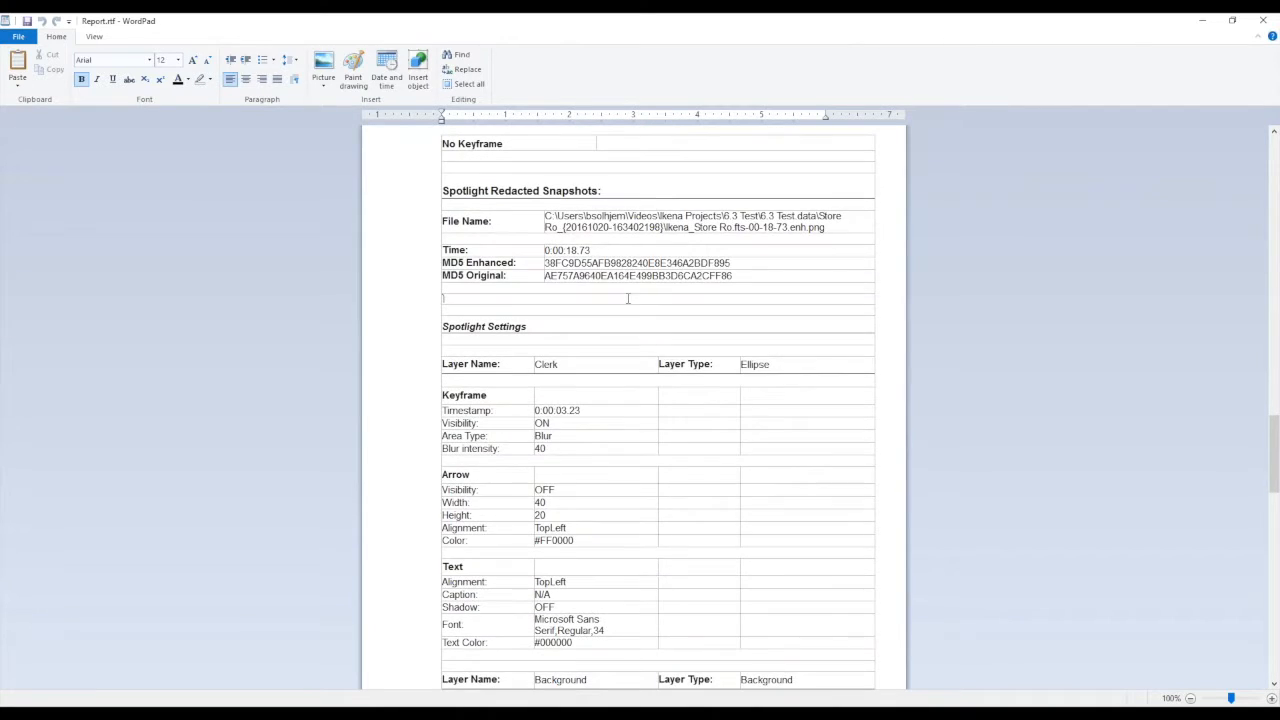
scroll(down, 3)
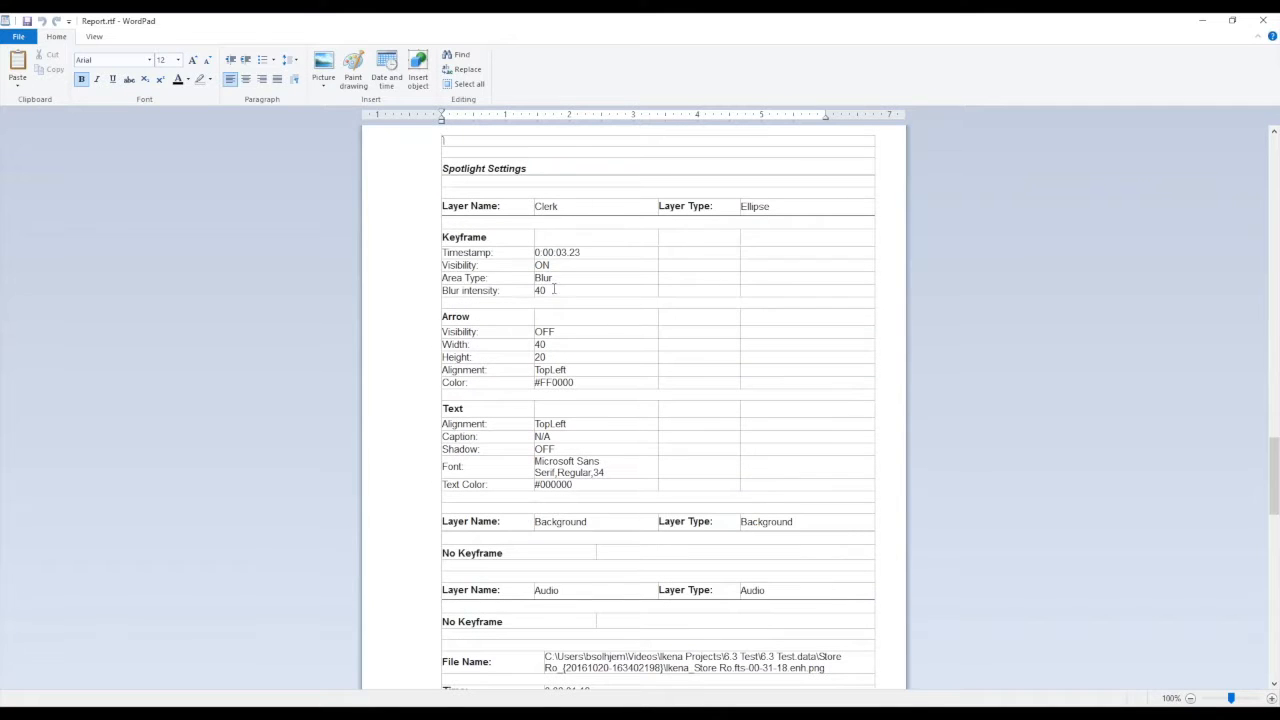
scroll(down, 3)
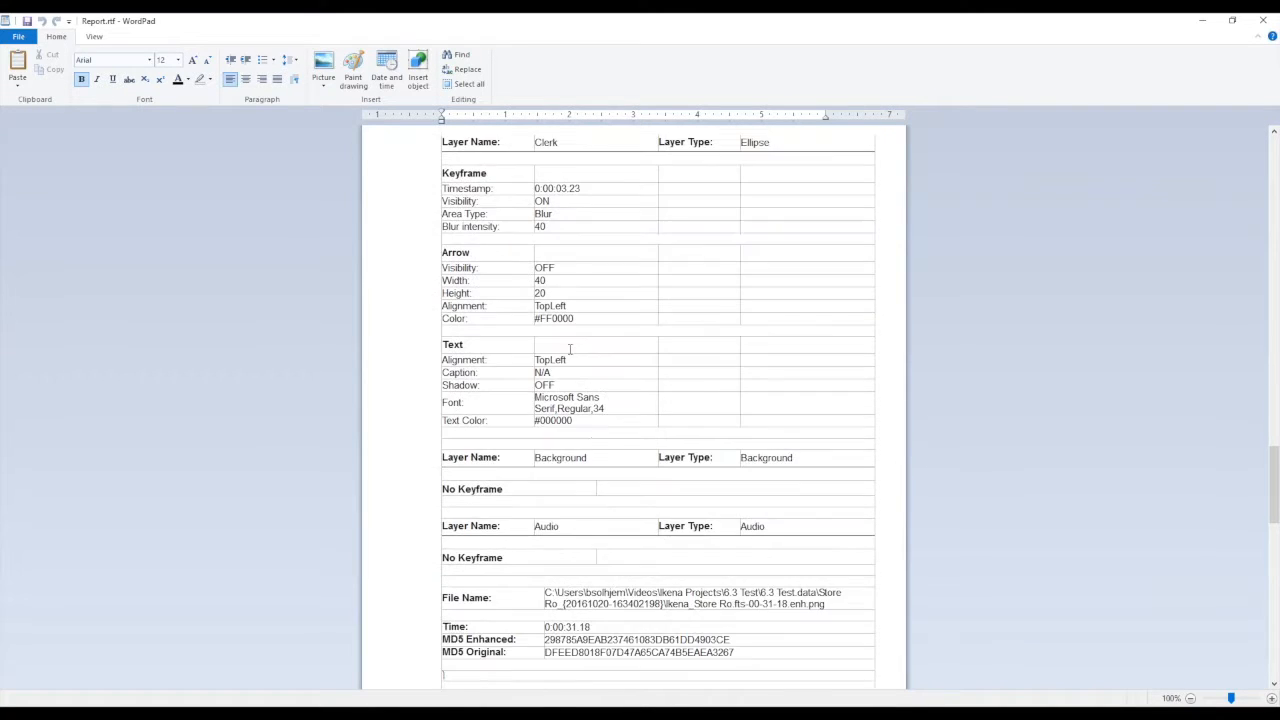
scroll(down, 3)
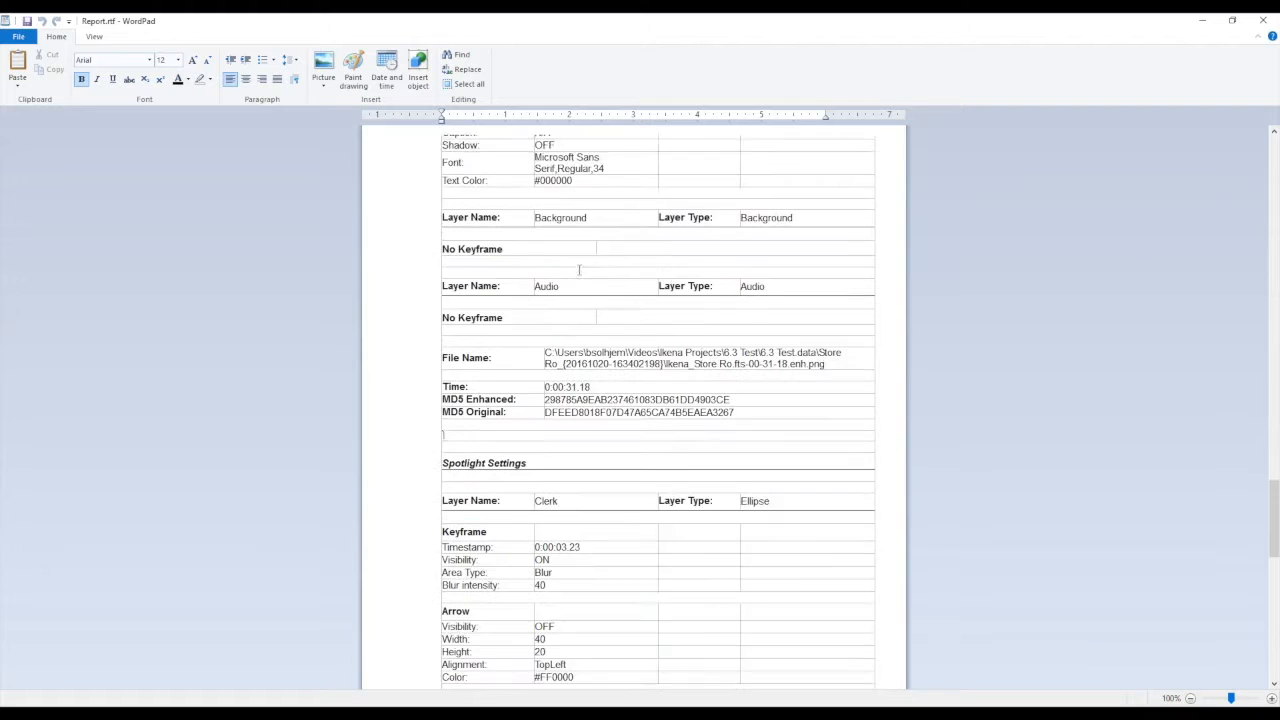
scroll(down, 3)
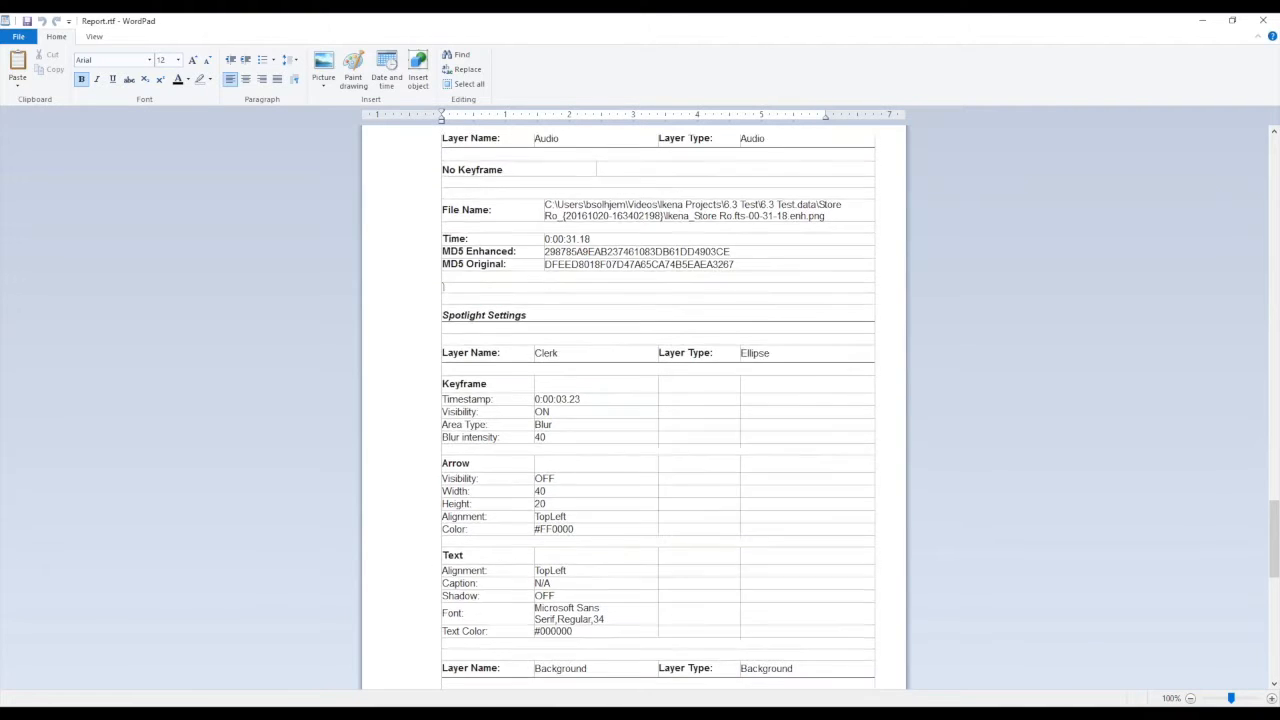
scroll(down, 3)
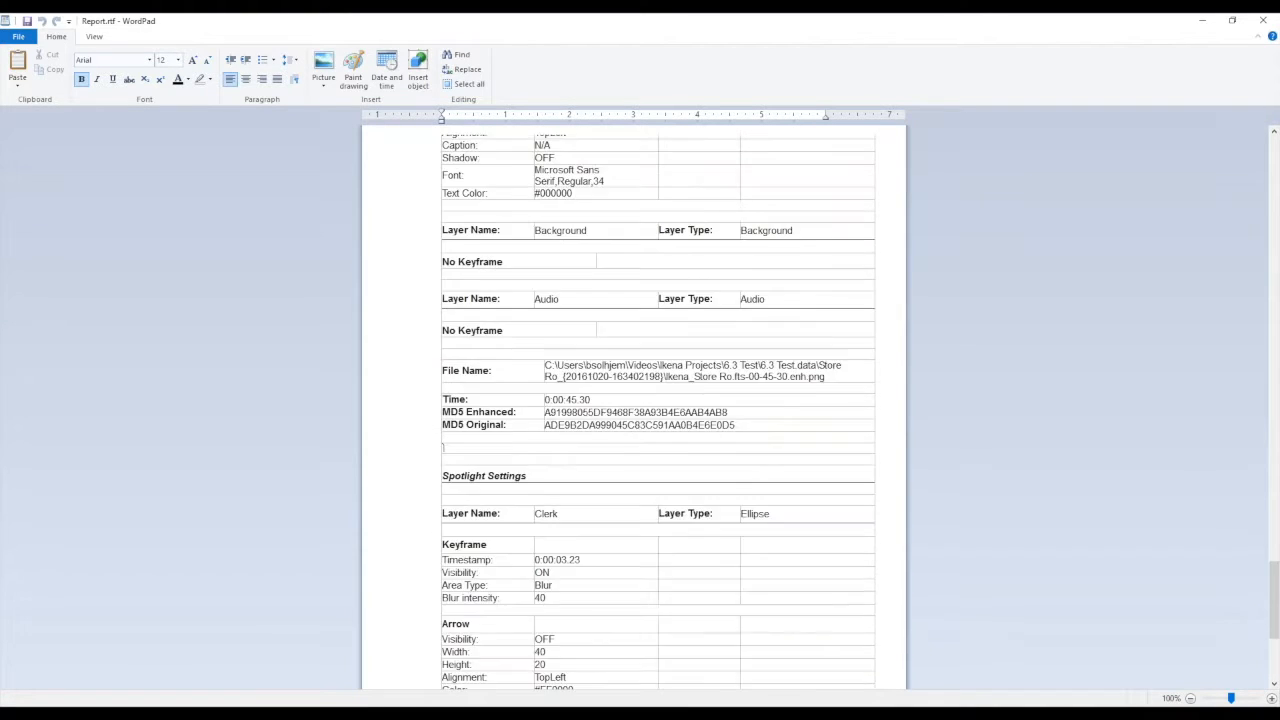
scroll(down, 3)
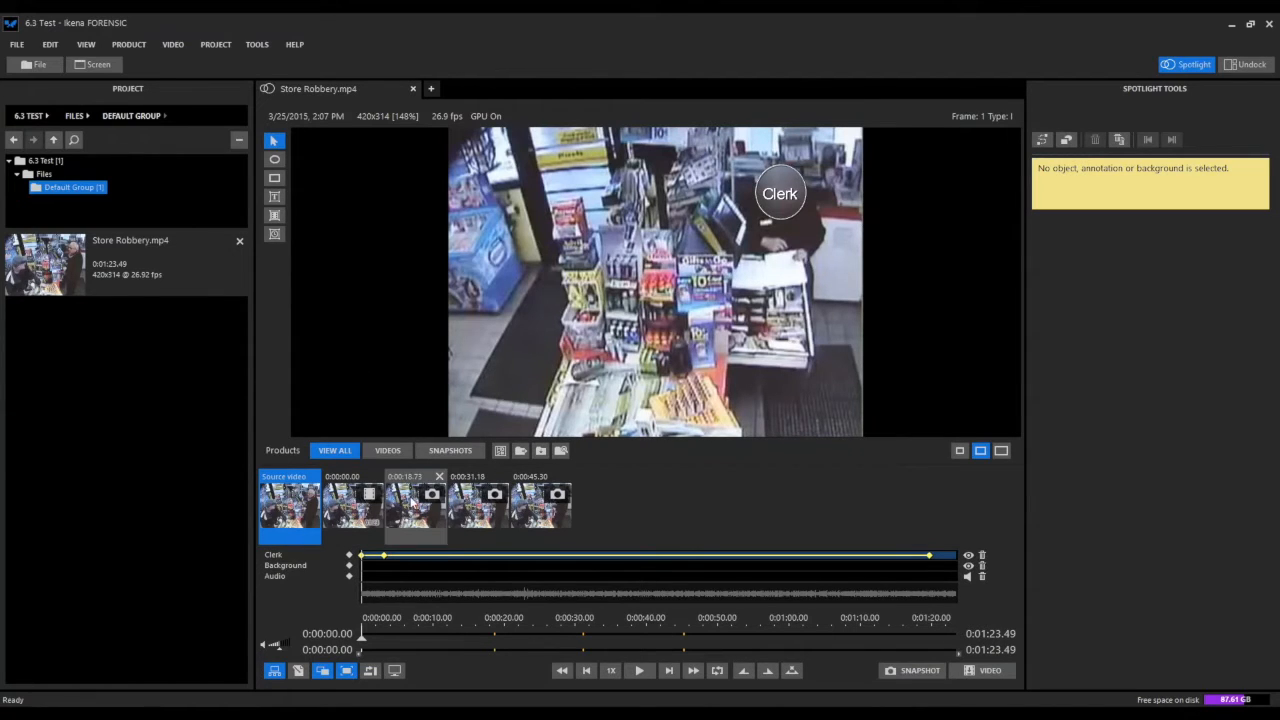
mouse_move(430, 524)
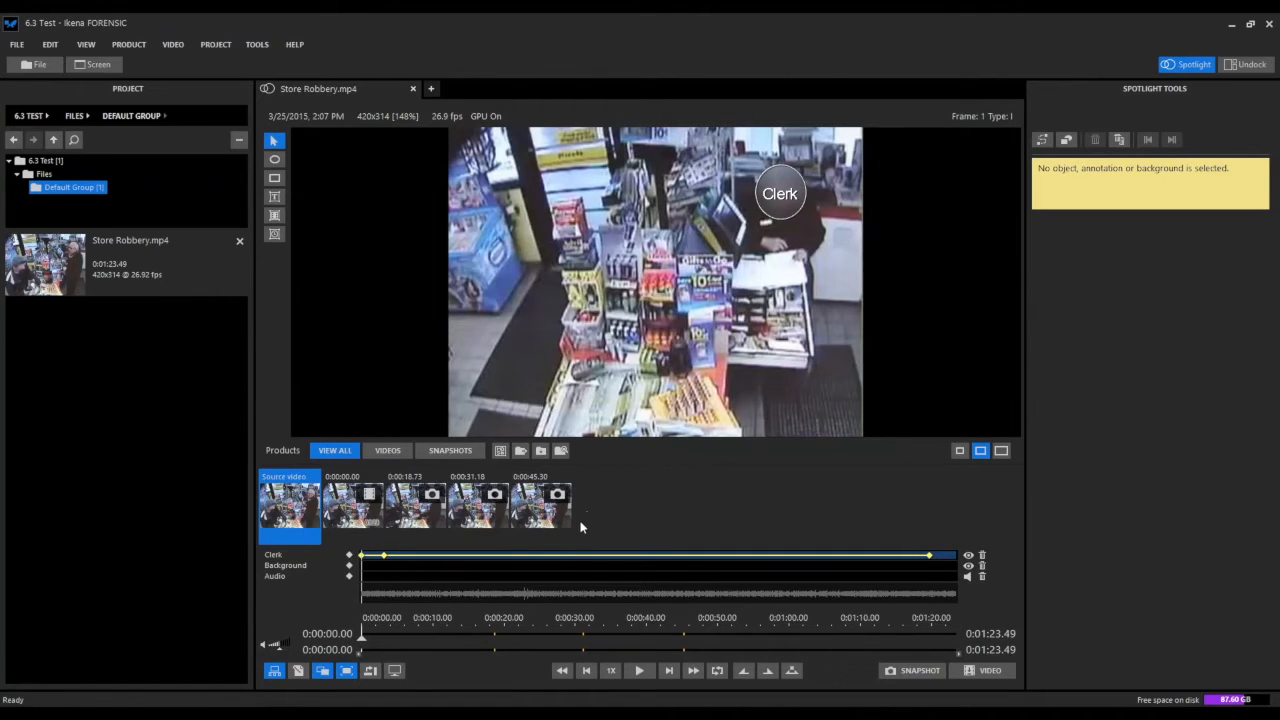
mouse_move(588, 558)
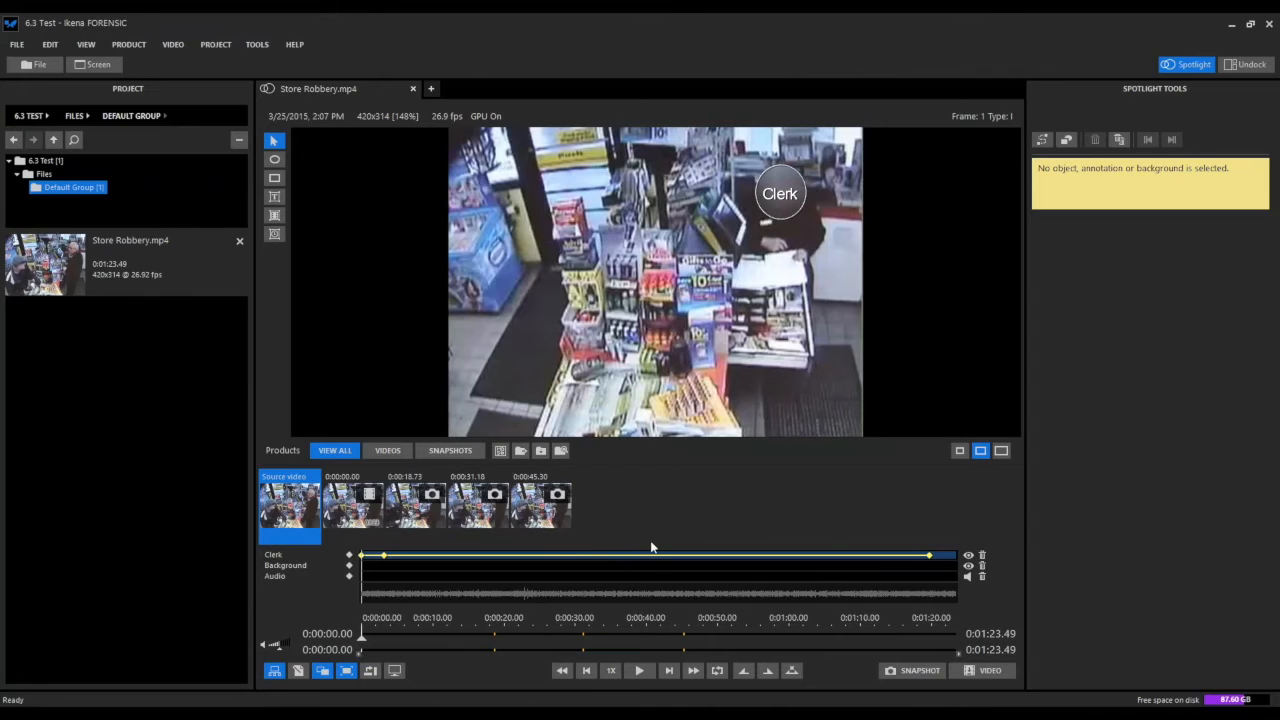
mouse_move(666, 540)
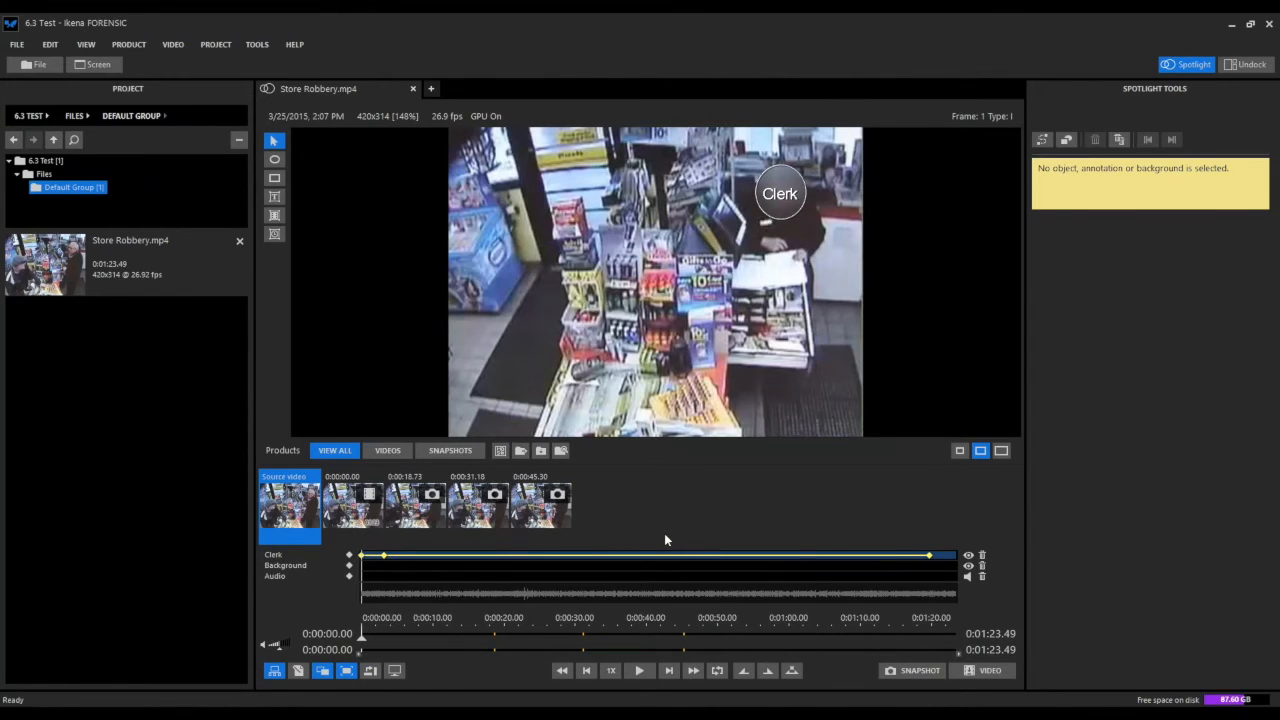